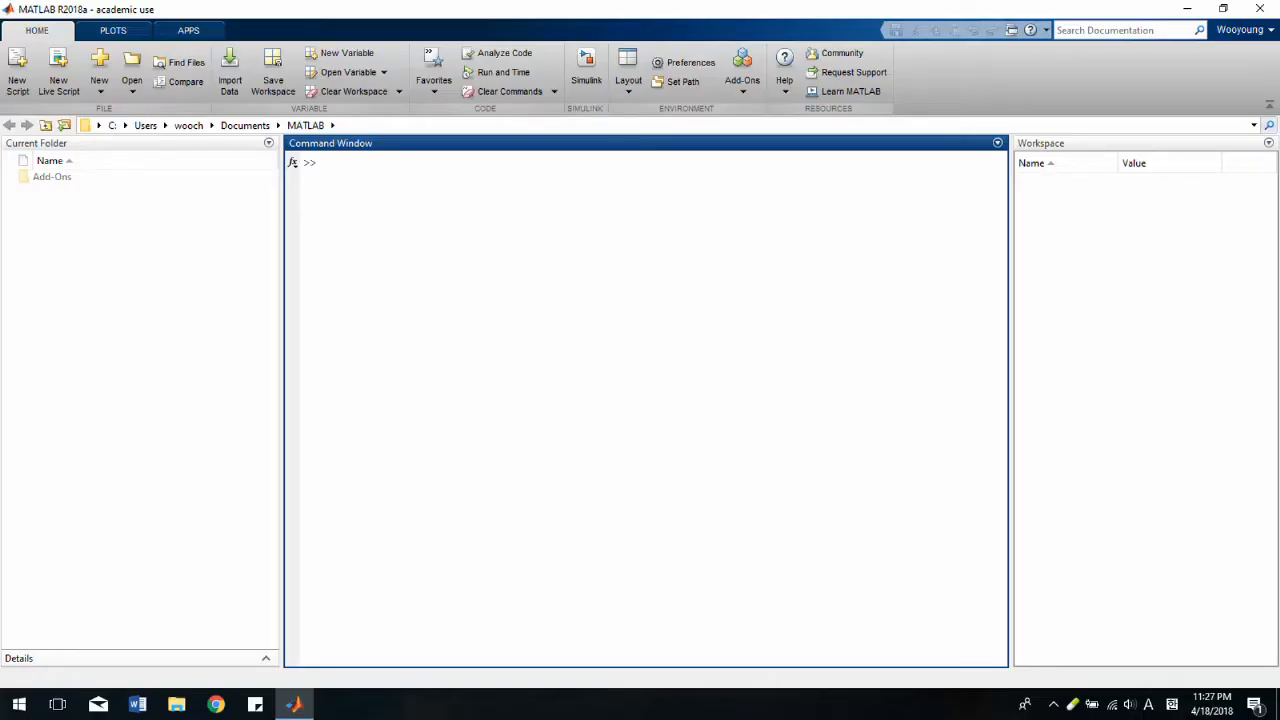
Step: Define P = [0.90 0.02 0.08; 0.67 0.00 0.33; 0.80 0.02 0.18] and create mc = dtmc(P)
{"action": "type", "text": "P = [0.90 0.02 0.08; 0.67 0.00 0.33; 0.80 0.02 0.18;]"}
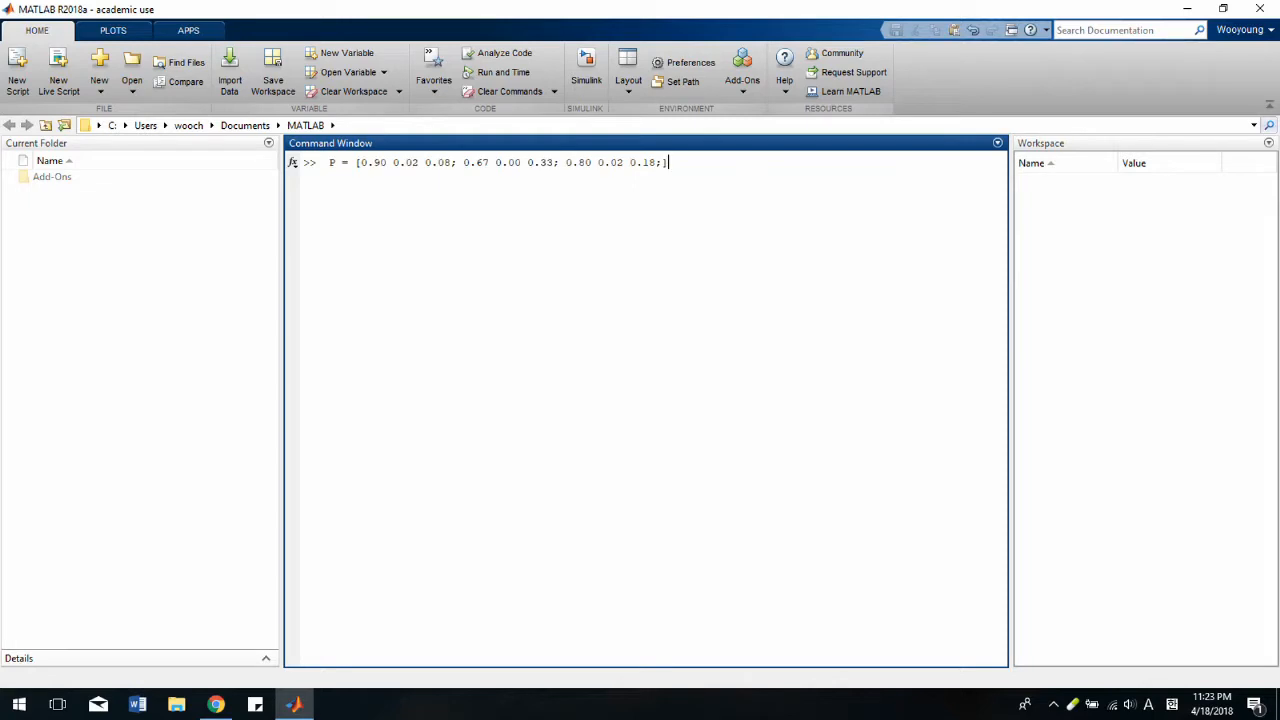
{"action": "key", "text": "enter"}
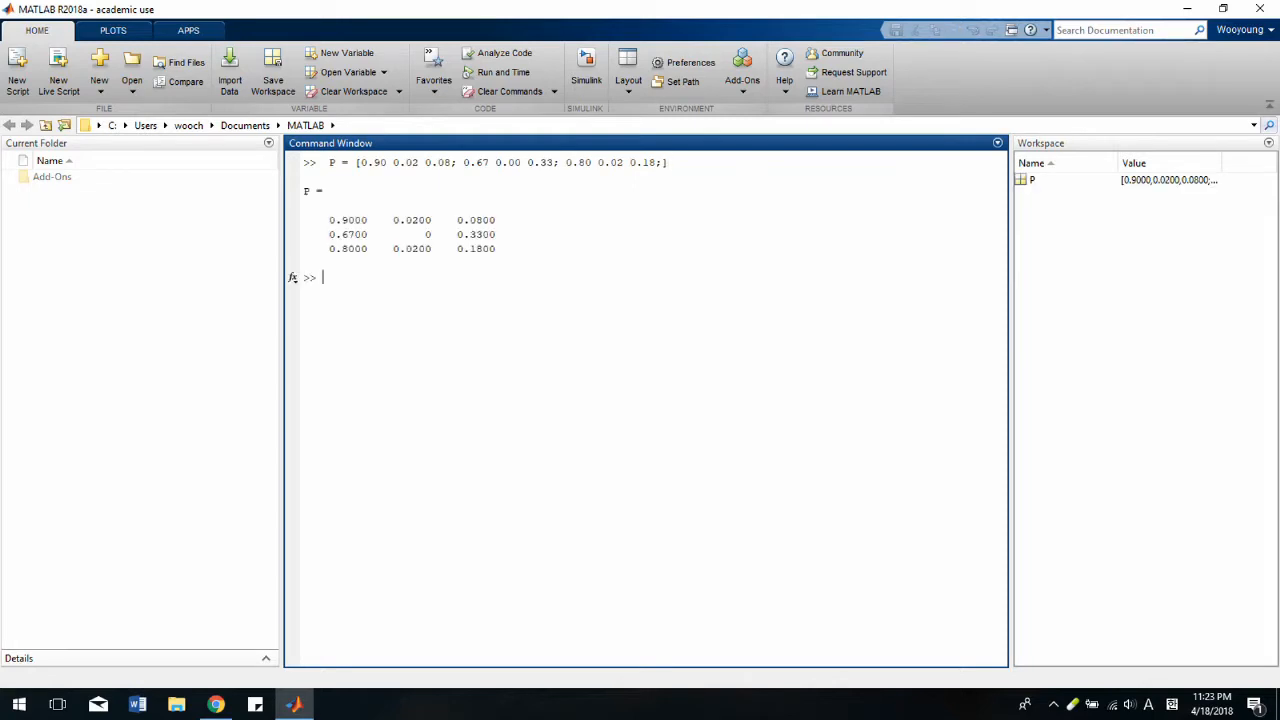
{"action": "type", "text": "mc = dtmc(P)"}
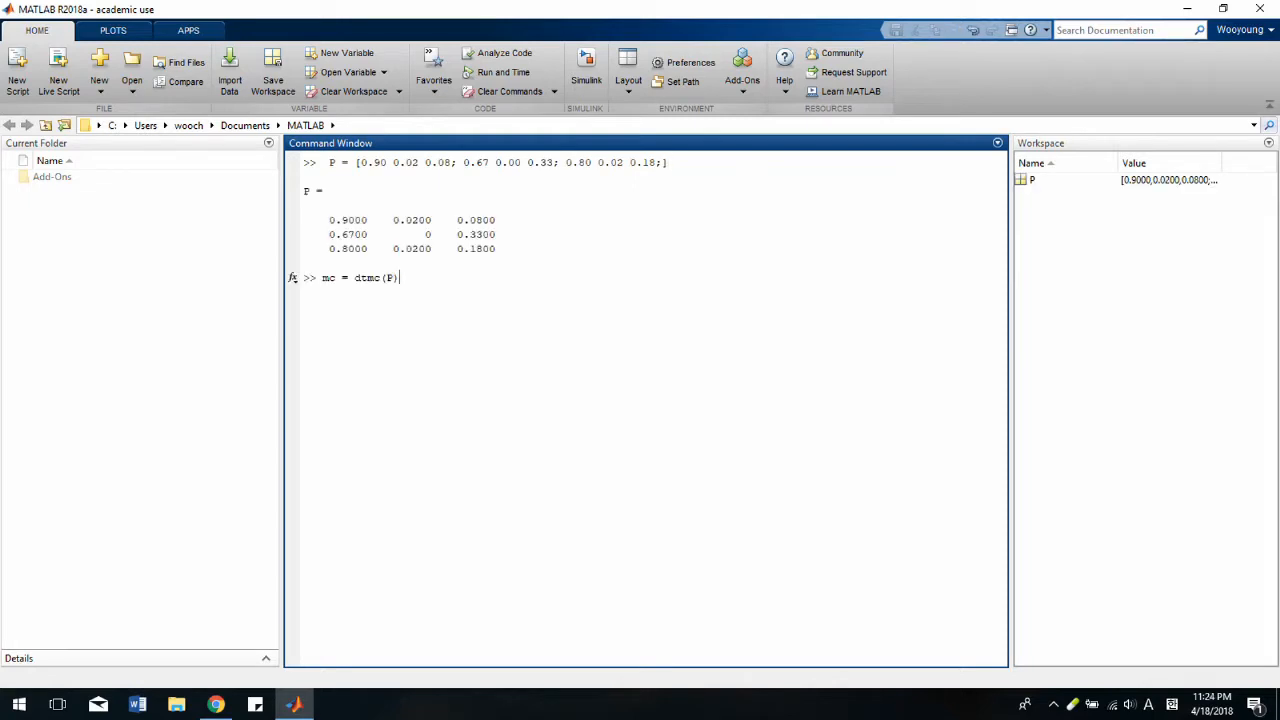
{"action": "key", "text": "enter"}
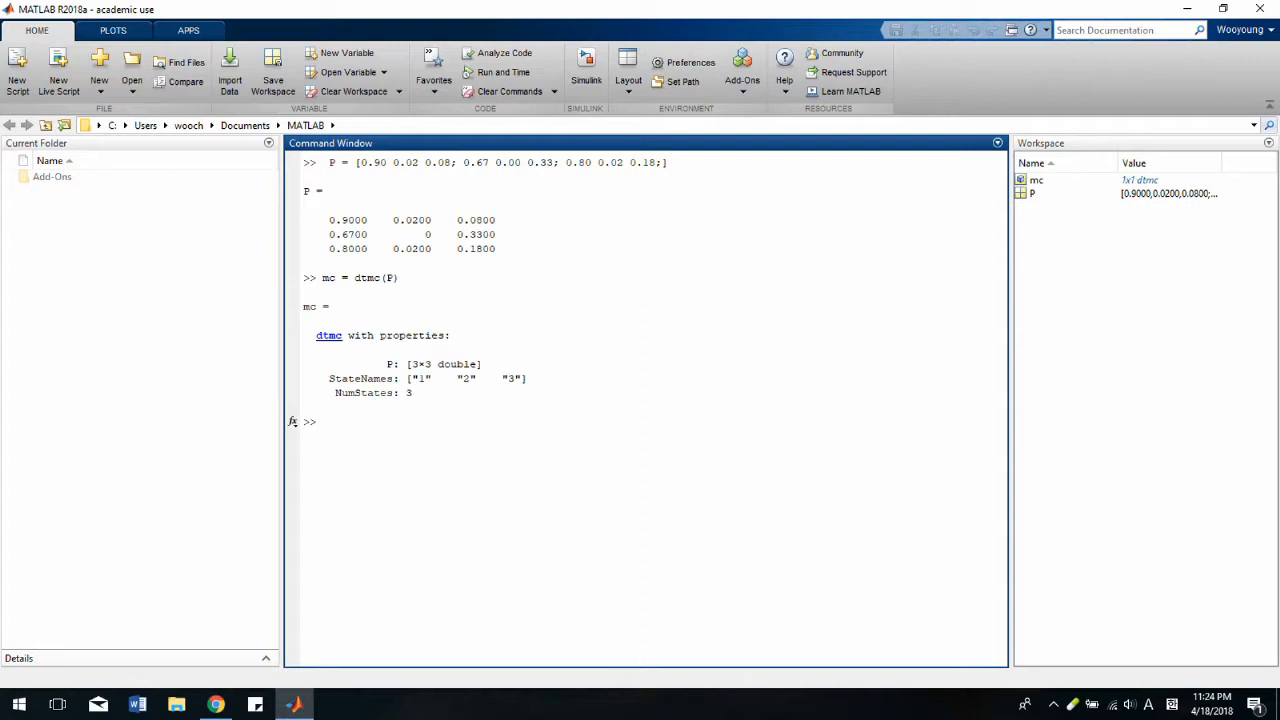
Step: Label the states Low Flow, Median Flow, High Flow and show graphplot(mc) in a new figure
{"action": "type", "text": "stateNames = [\"Low Flow\" \"Median Flow\" \"High Flow\"]"}
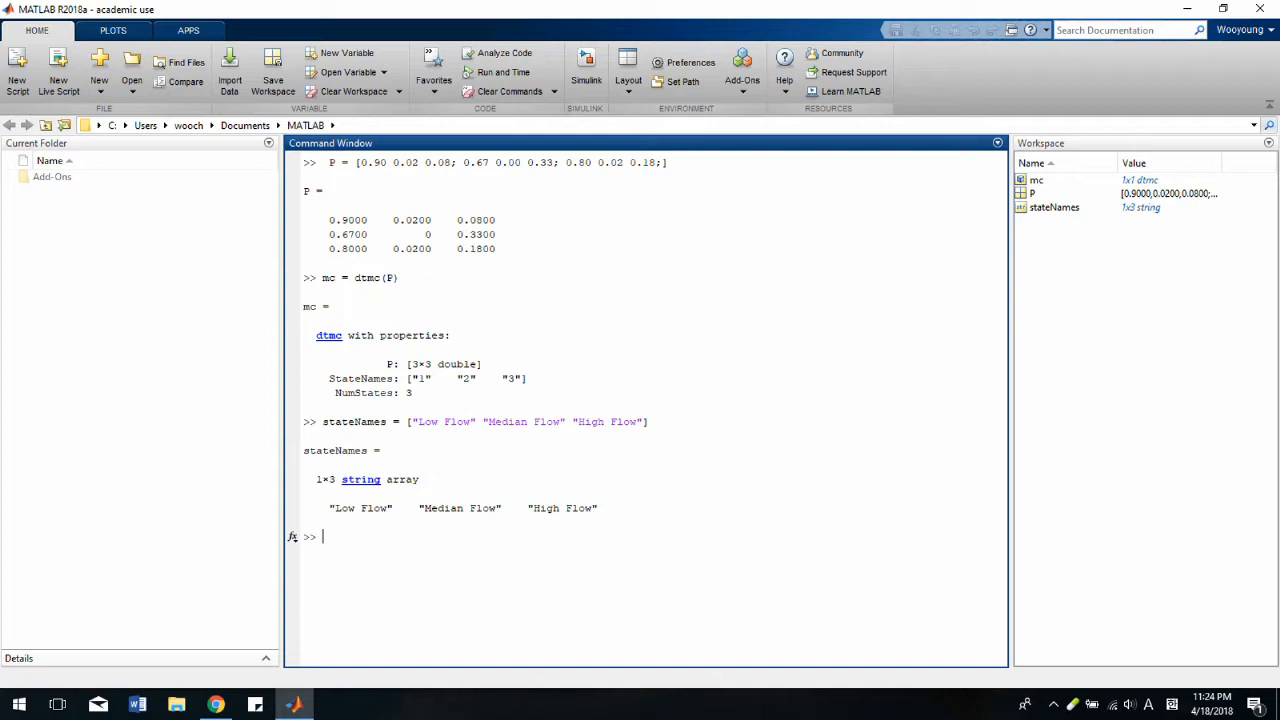
{"action": "type", "text": "mc.StateNames = stateNames;"}
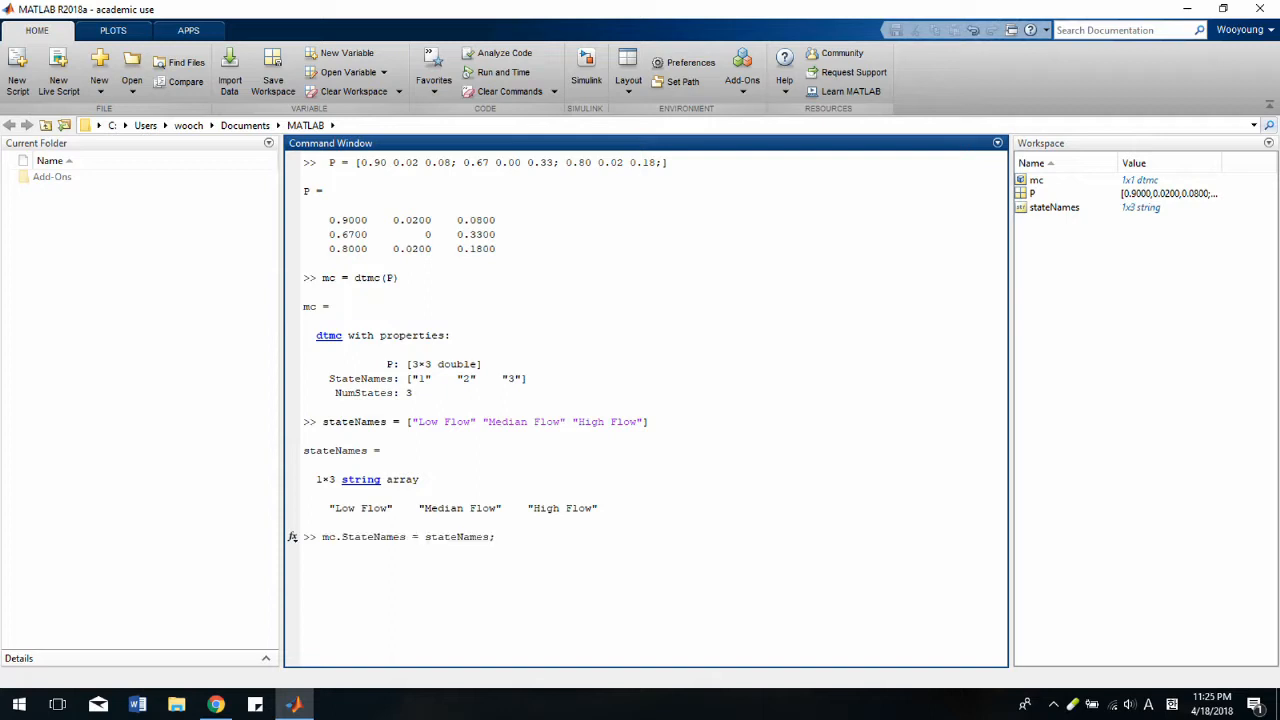
{"action": "type", "text": "figure;"}
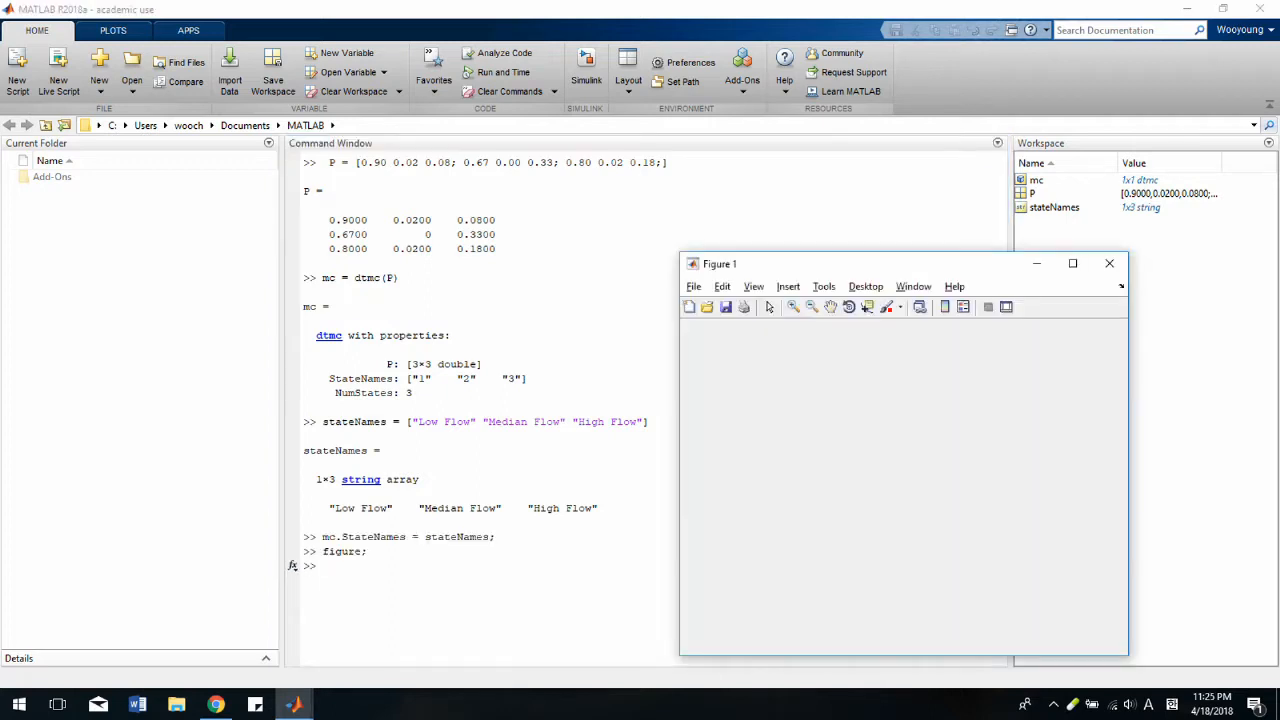
{"action": "type", "text": "graphplot(mc);"}
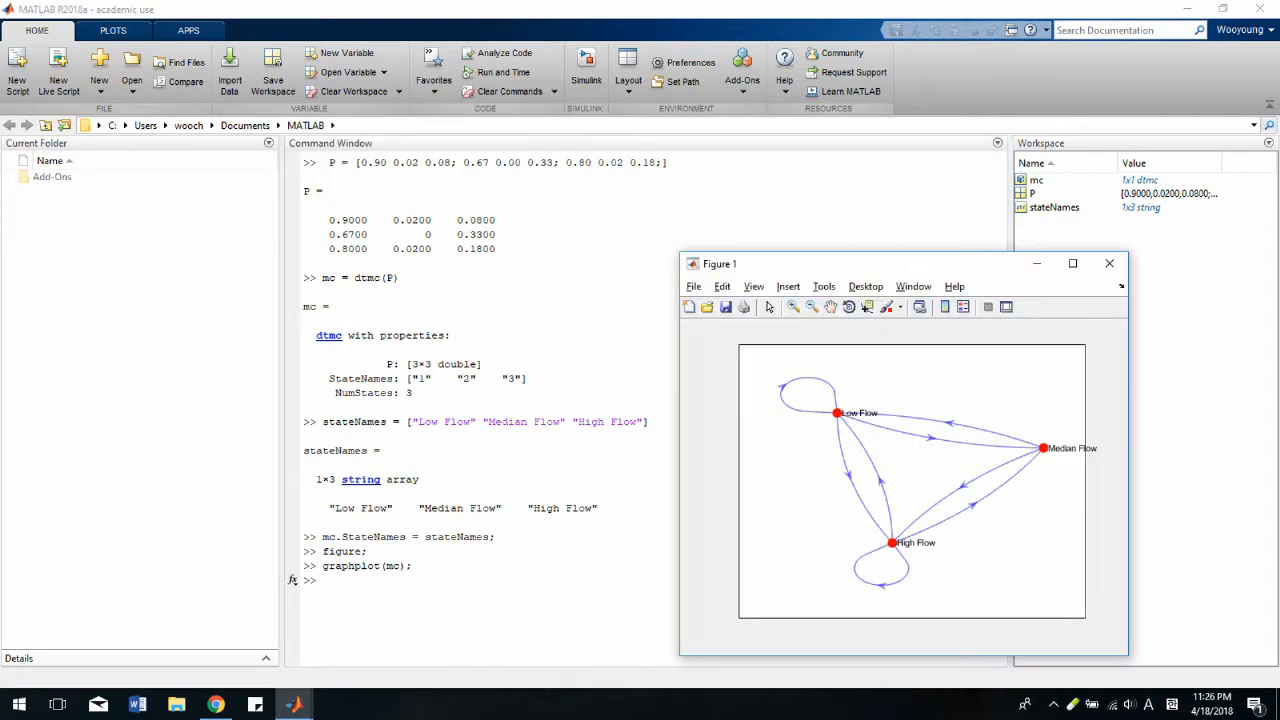